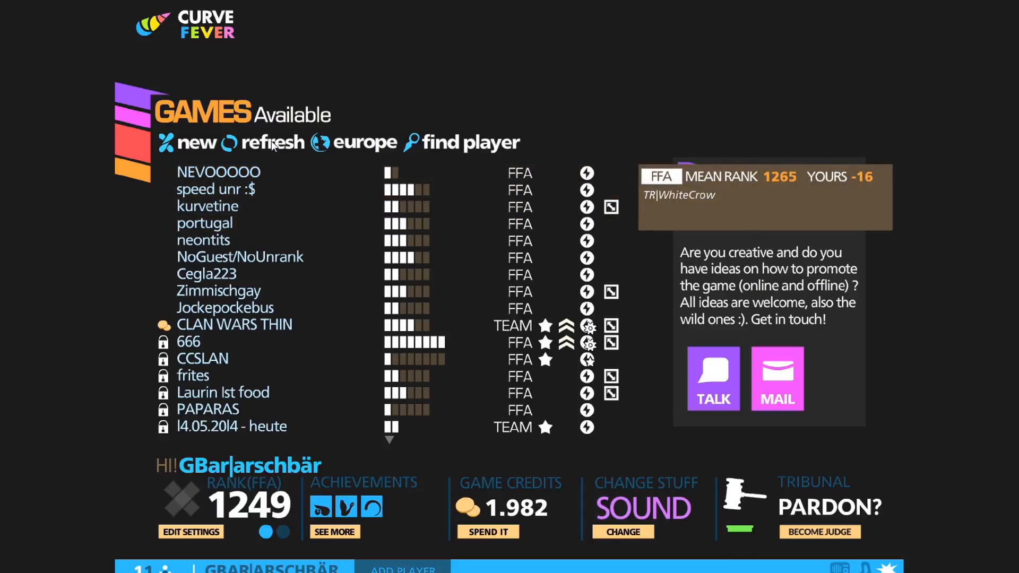
# - Join the neontits room, start and cancel a countdown, then leave and refresh games
pyautogui.click(264, 143)
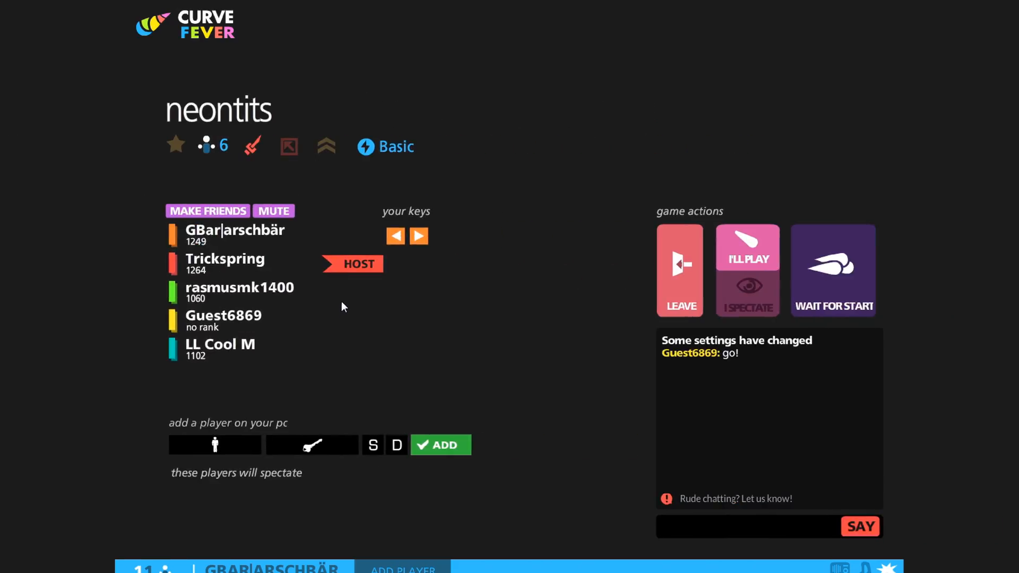
pyautogui.click(833, 270)
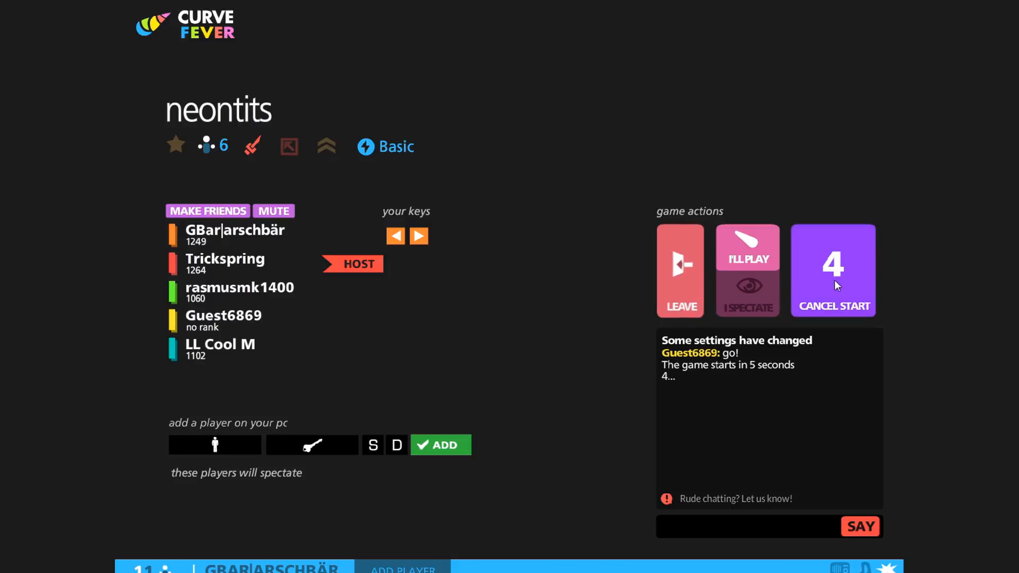
pyautogui.click(833, 270)
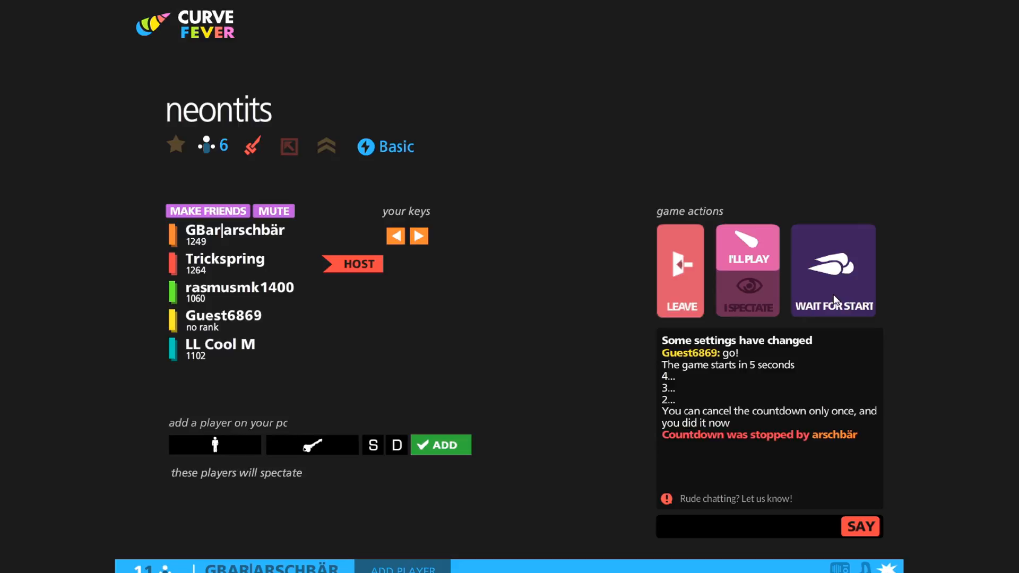
pyautogui.click(833, 270)
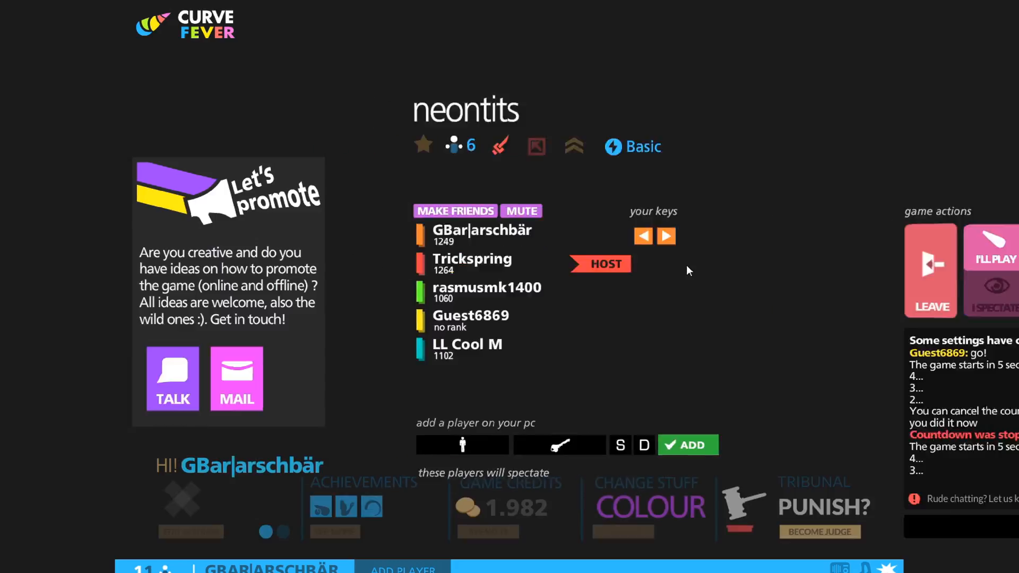
pyautogui.click(930, 270)
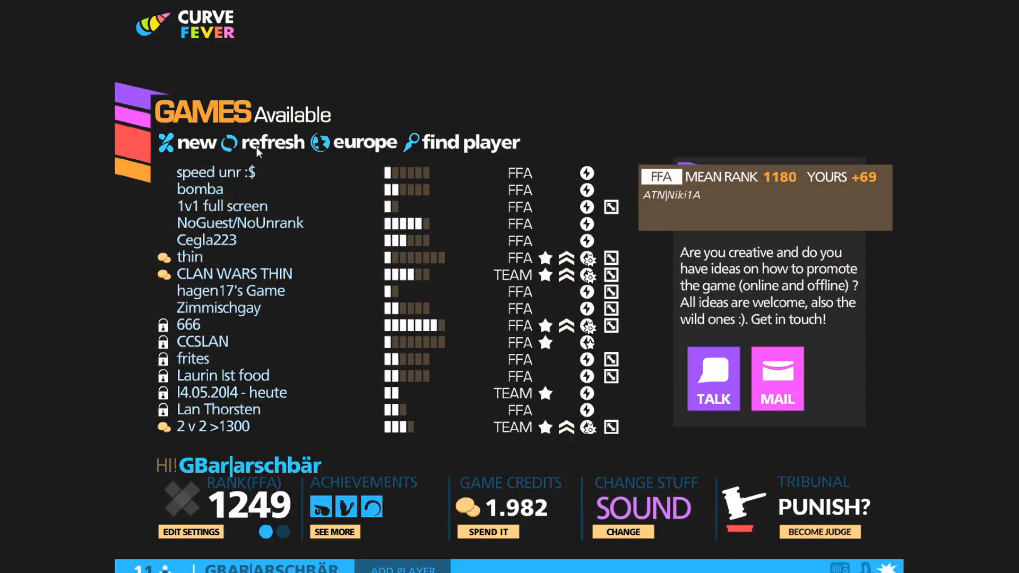
# - Enter the portugal room, select a player, then start and cancel a countdown
pyautogui.click(273, 142)
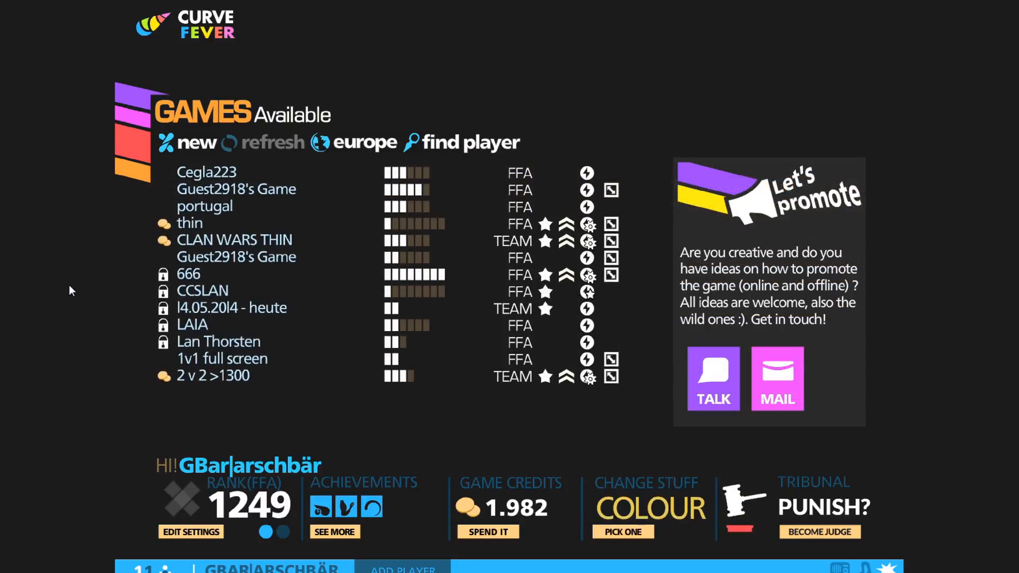
pyautogui.click(228, 206)
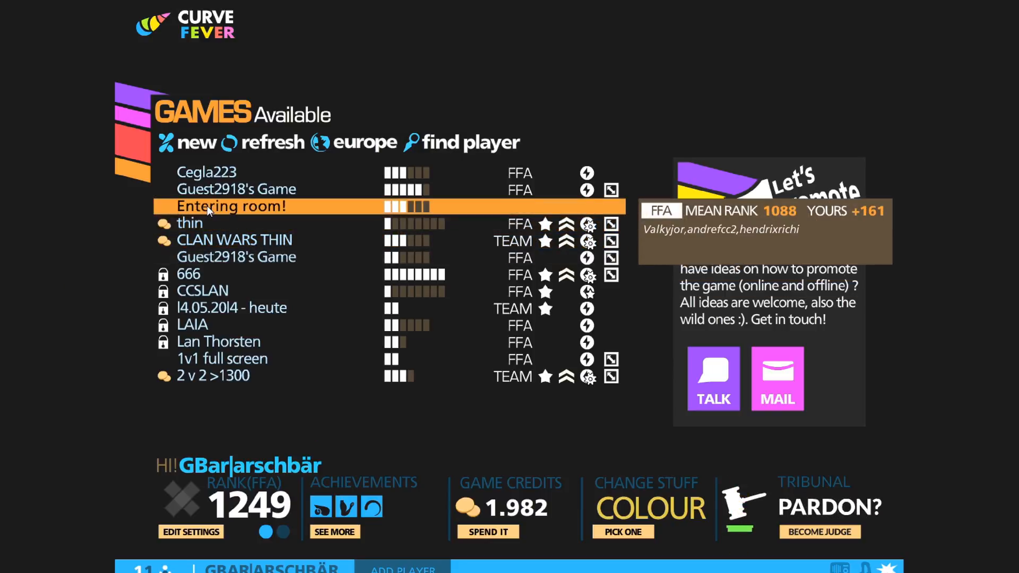
pyautogui.click(231, 206)
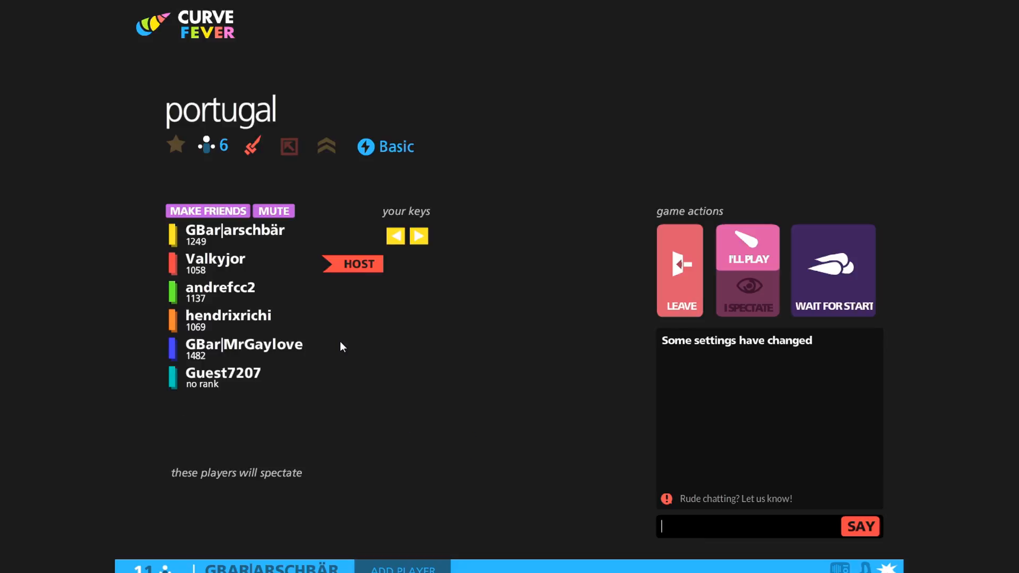
pyautogui.doubleClick(244, 345)
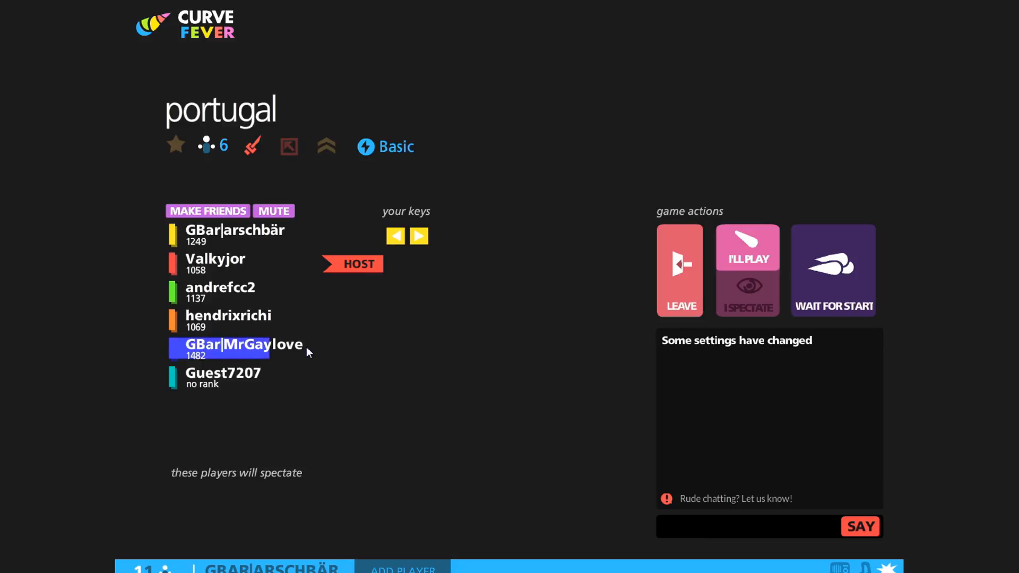
pyautogui.click(833, 270)
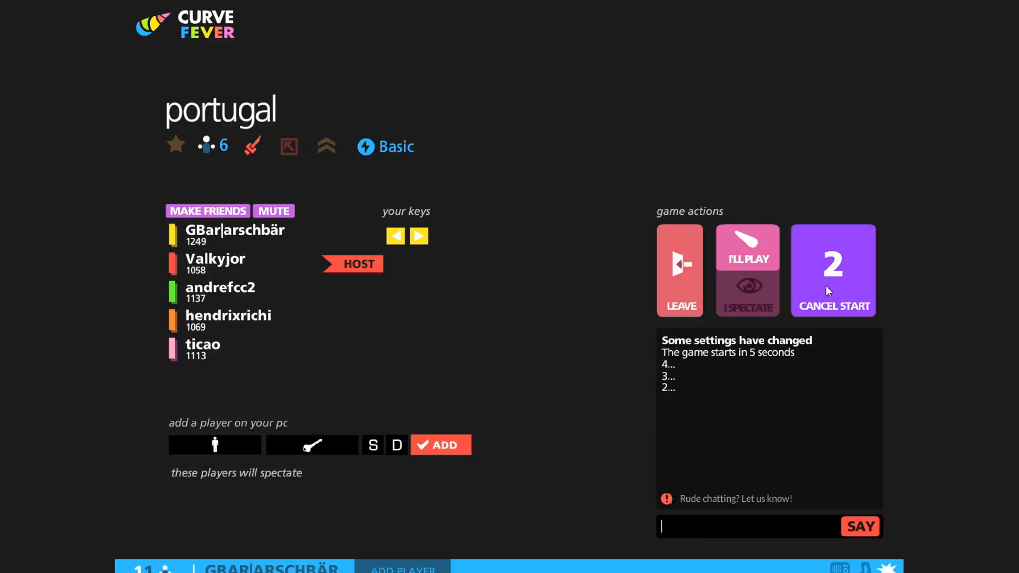
pyautogui.click(833, 270)
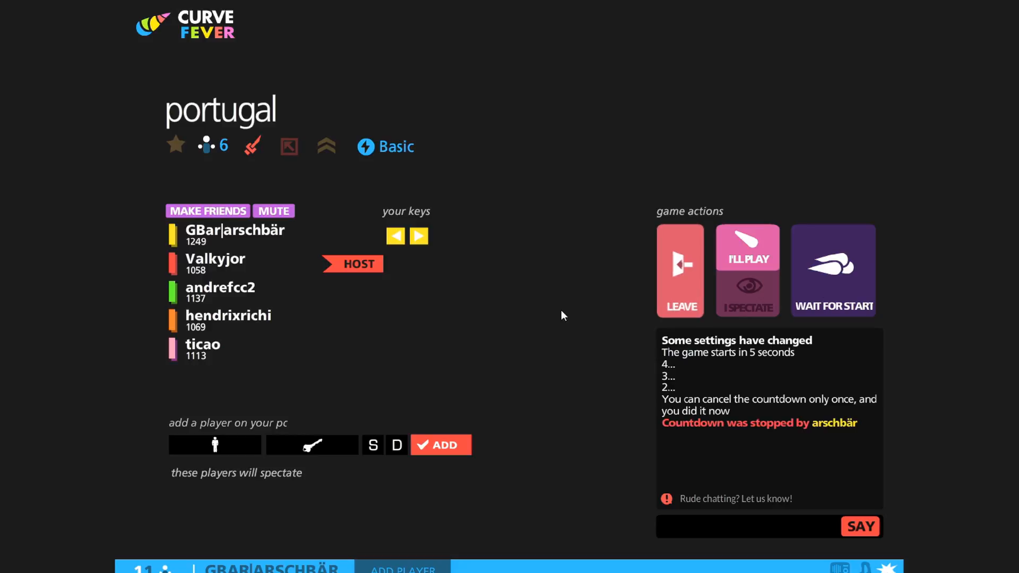
pyautogui.moveTo(644, 293)
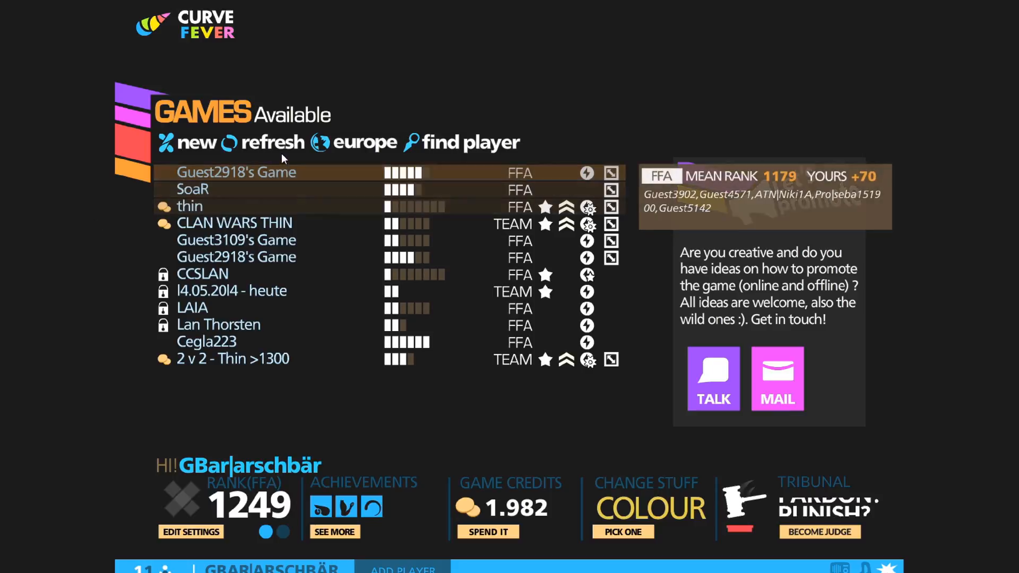
# - Refresh the list, enter Guest2918's Game room and choose Wait for Start
pyautogui.click(272, 142)
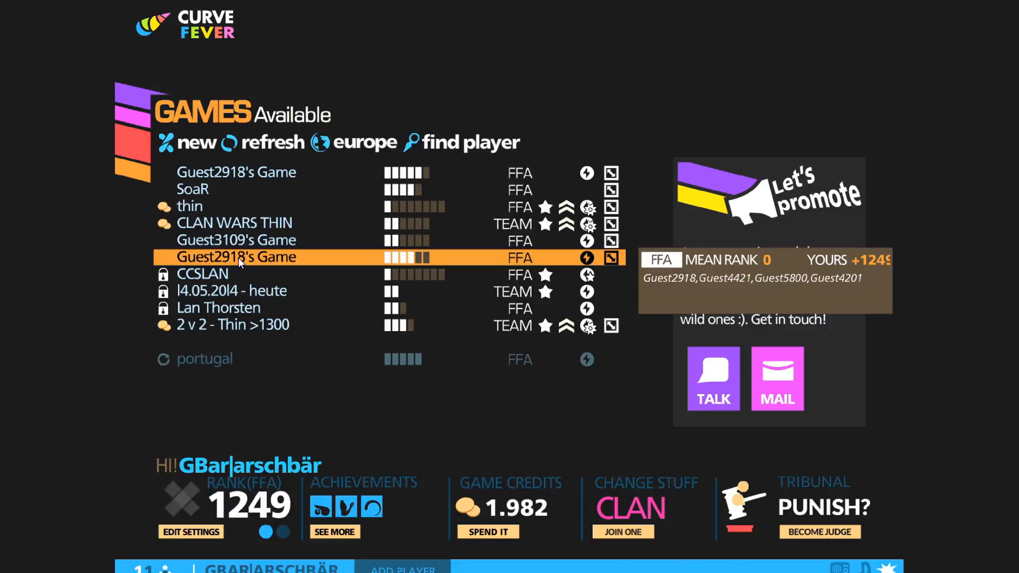
pyautogui.click(234, 257)
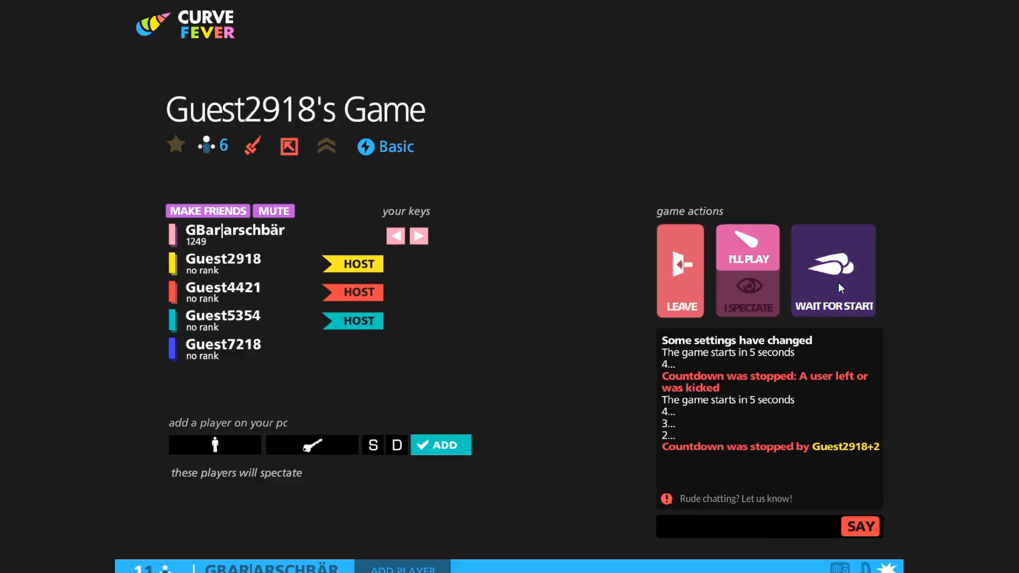
pyautogui.click(833, 270)
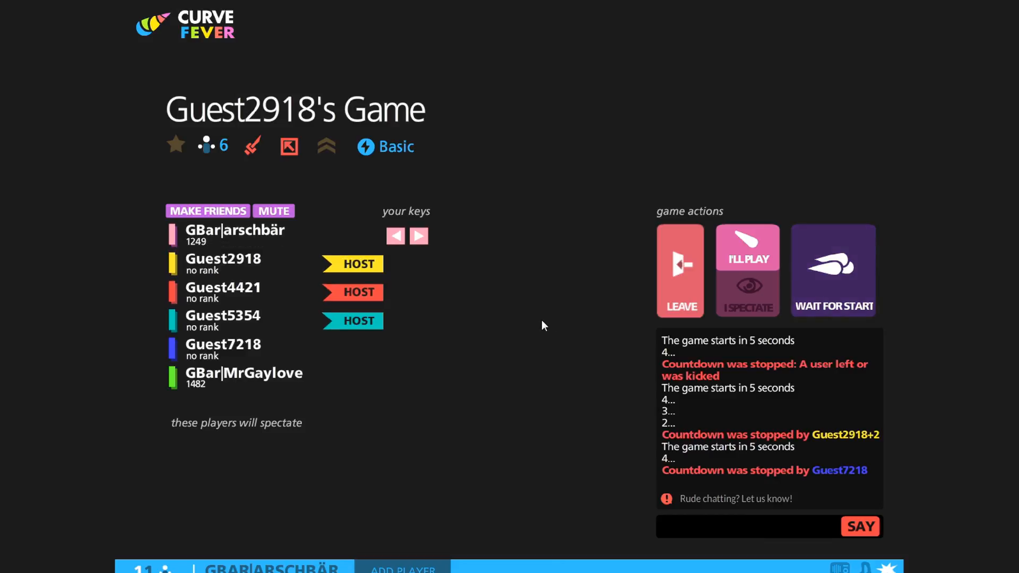
pyautogui.moveTo(371, 492)
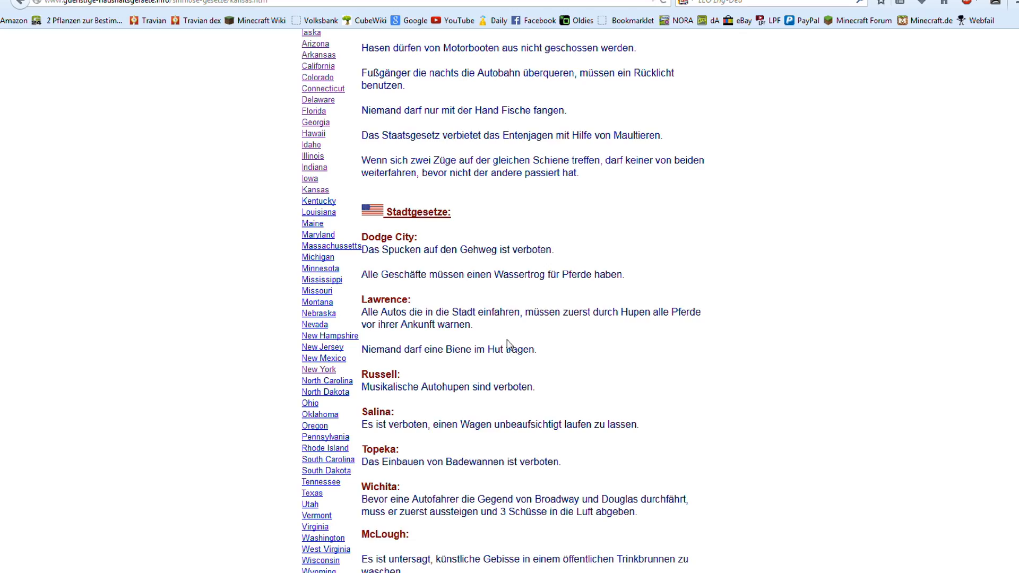
pyautogui.moveTo(587, 342)
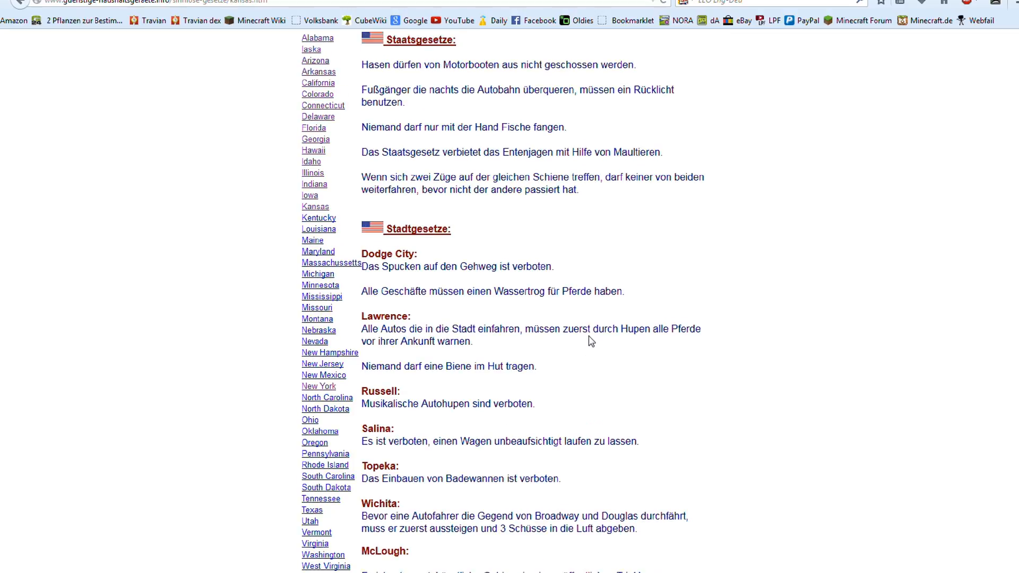
# - Focus the Sinnlose Gesetze Kansas page in Chrome
pyautogui.click(315, 217)
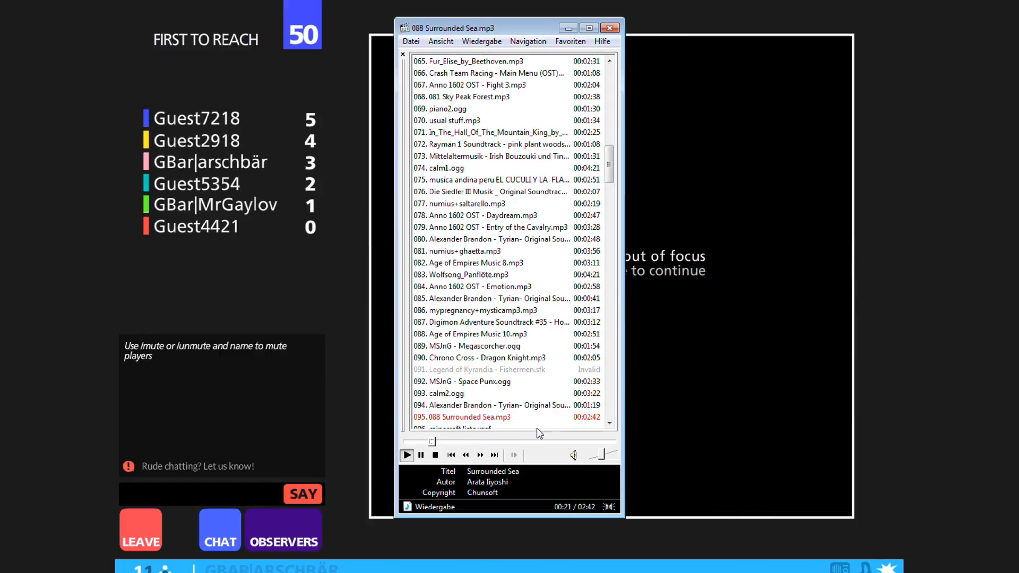
# - Bring the game in front of the music player and resume the match
pyautogui.click(609, 27)
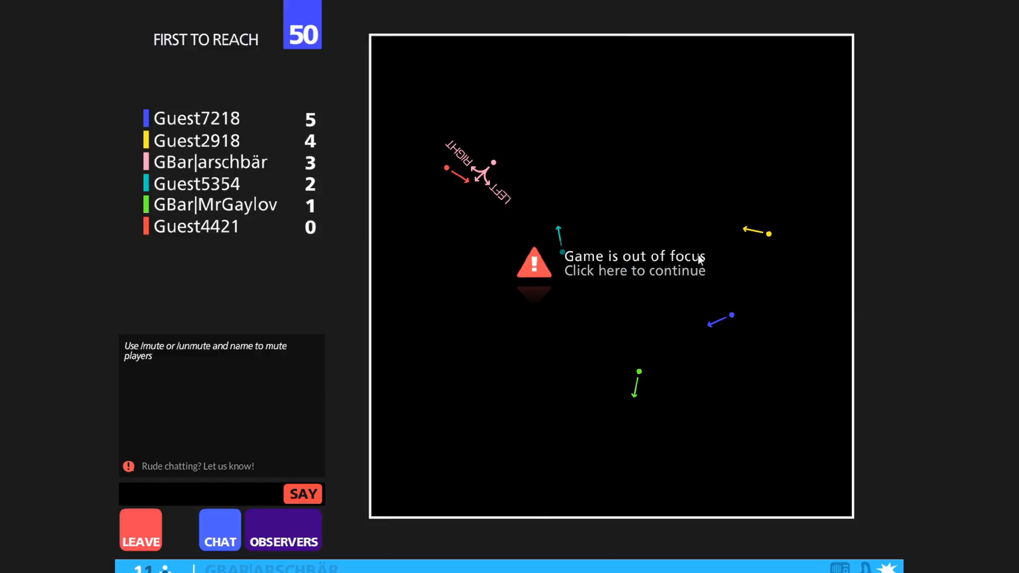
pyautogui.click(634, 260)
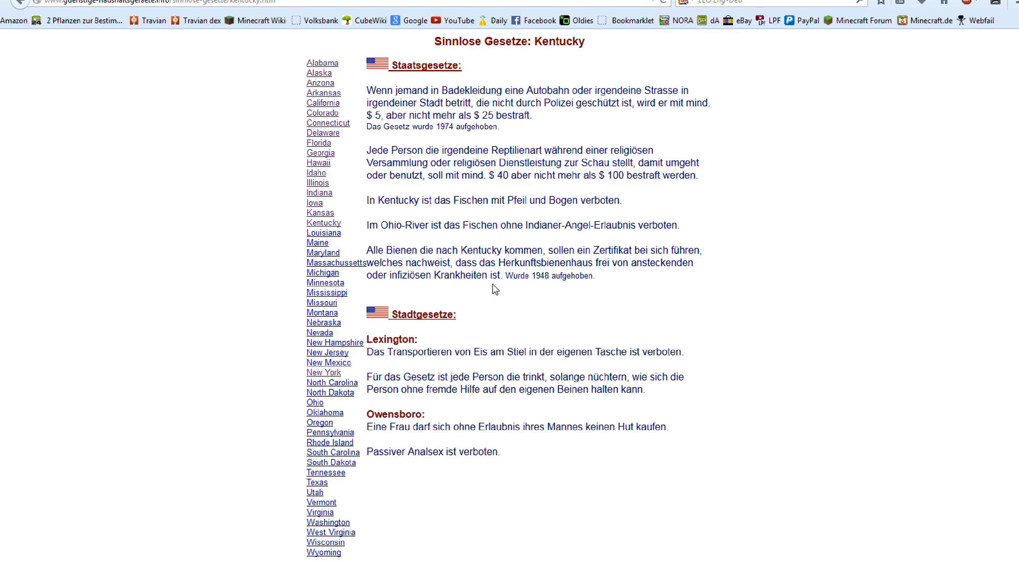
pyautogui.moveTo(572, 292)
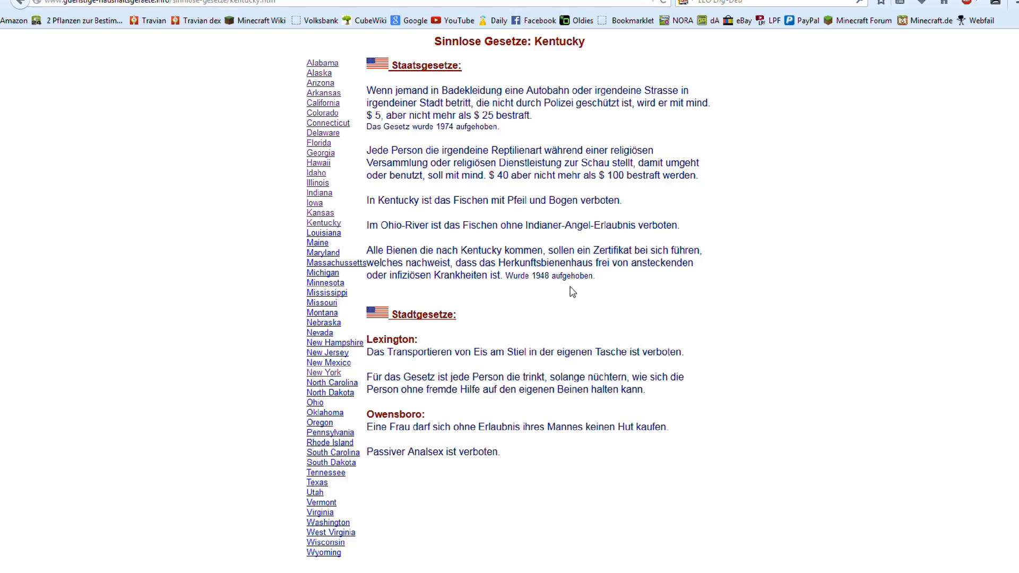
pyautogui.moveTo(561, 290)
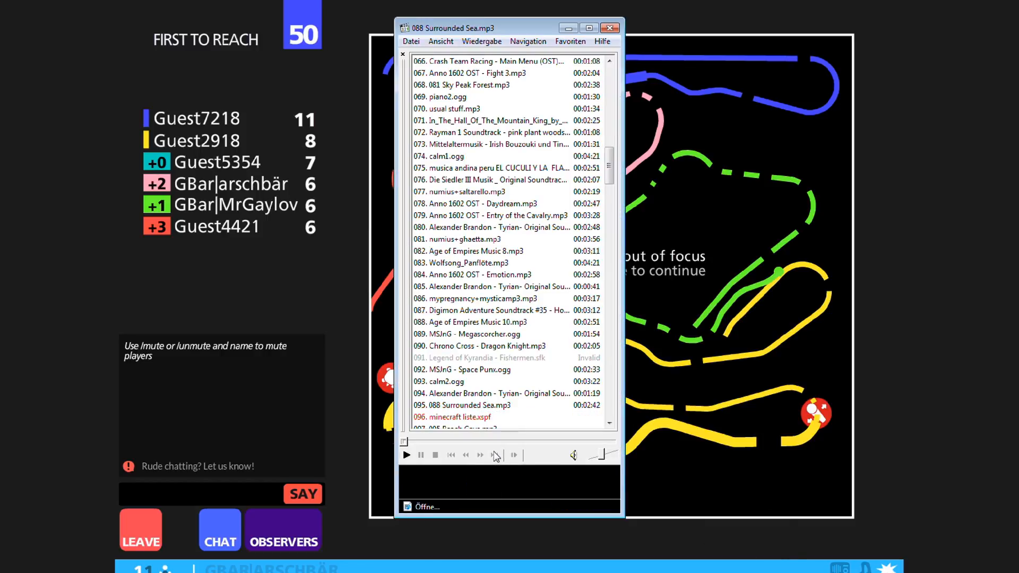
# - Dismiss the 'Game is out of focus' overlay to resume the match
pyautogui.click(494, 455)
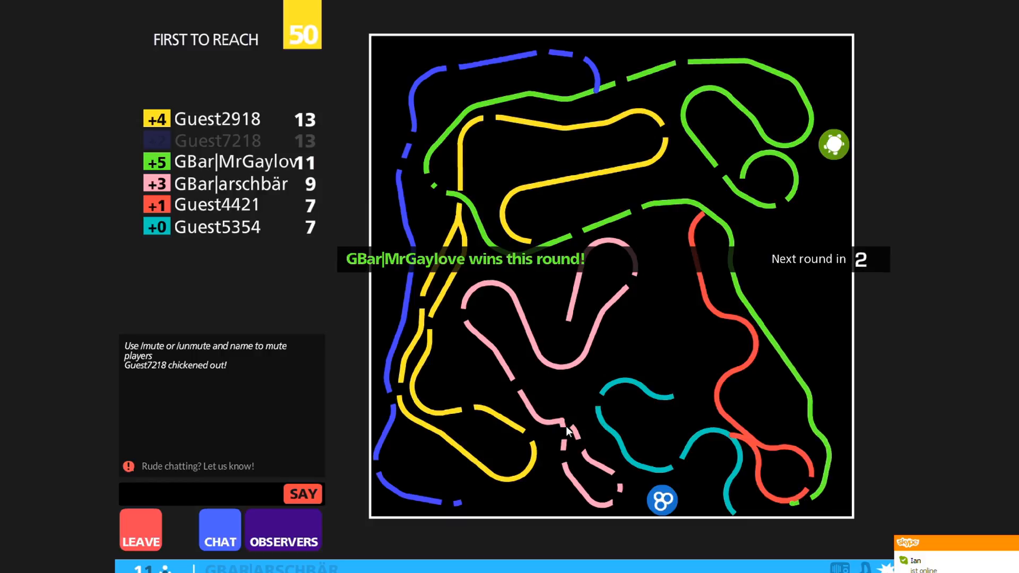
pyautogui.moveTo(599, 454)
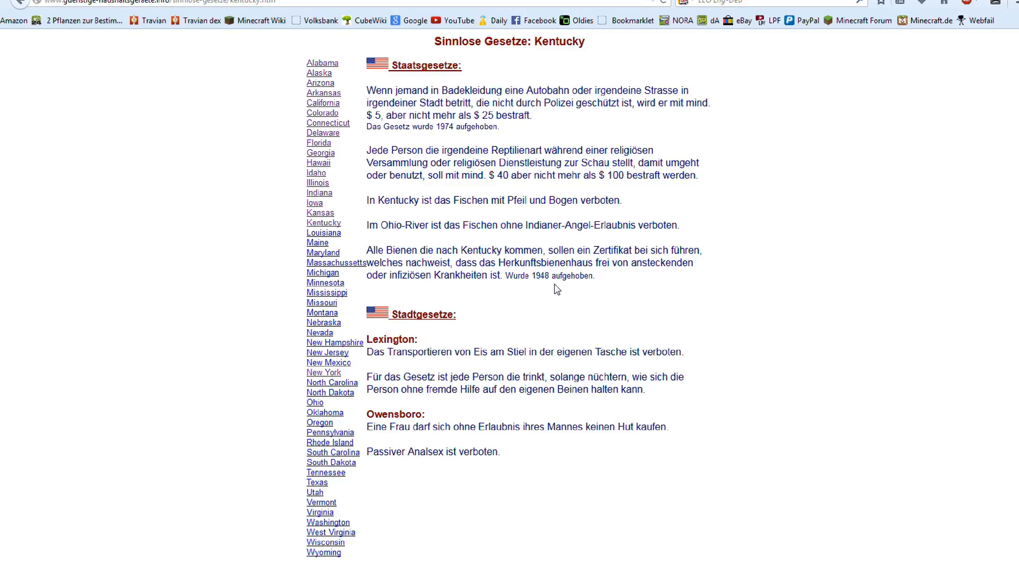
pyautogui.moveTo(567, 327)
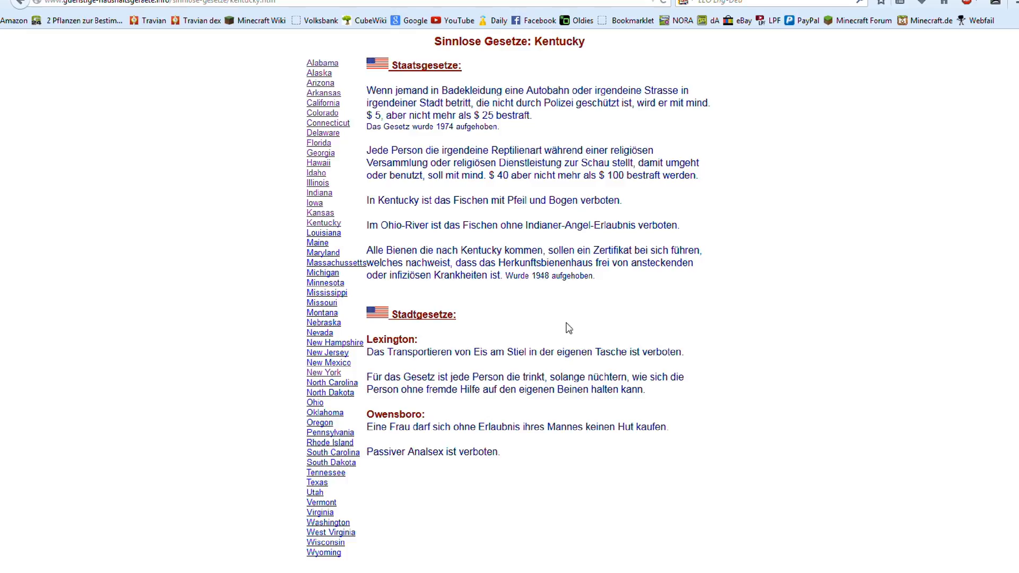
pyautogui.moveTo(553, 327)
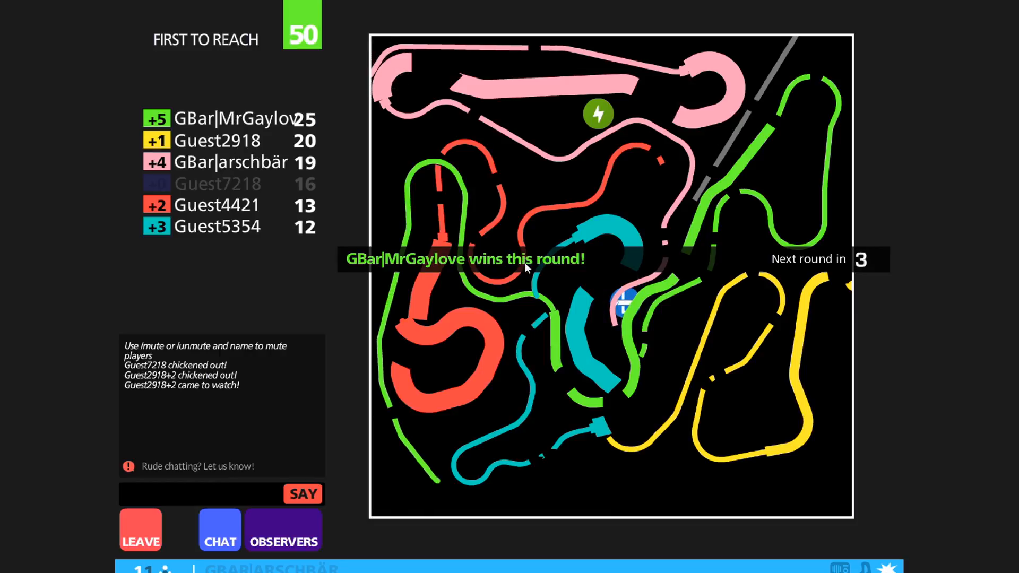
pyautogui.moveTo(552, 238)
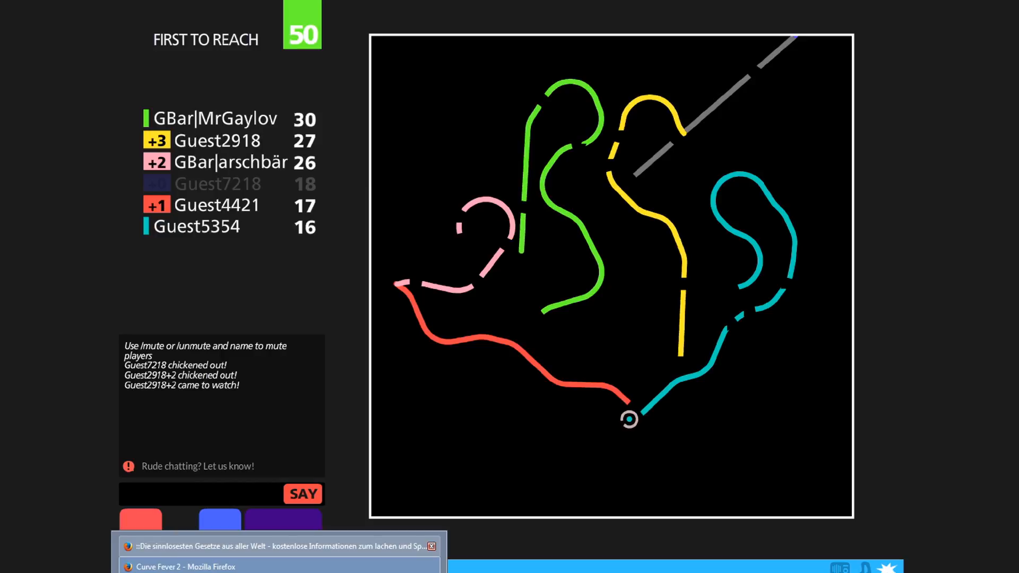
# - Show the ':Die sinnlosesten Gesetze…' Kentucky laws page from Firefox's taskbar preview
pyautogui.click(276, 547)
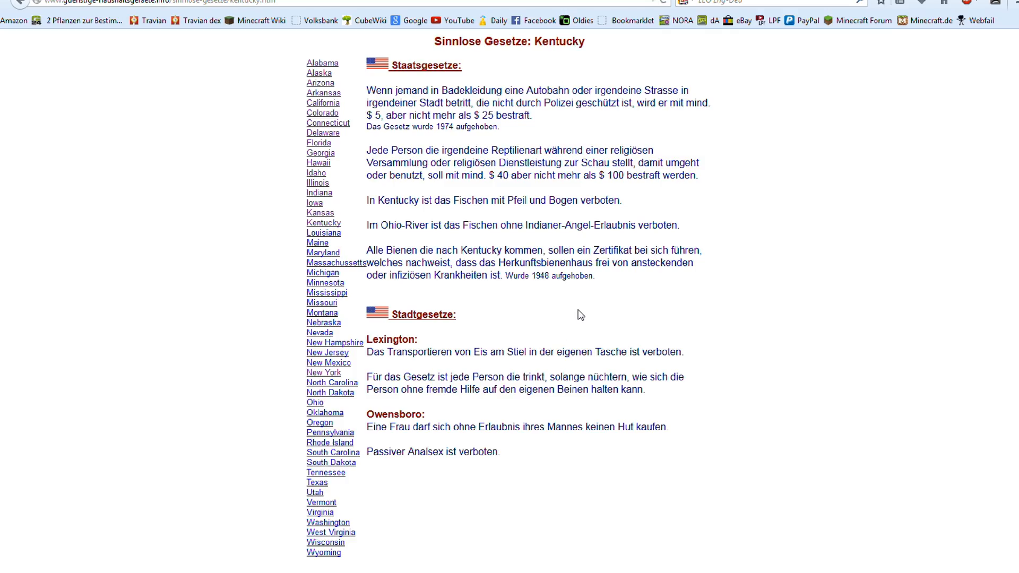
pyautogui.moveTo(575, 317)
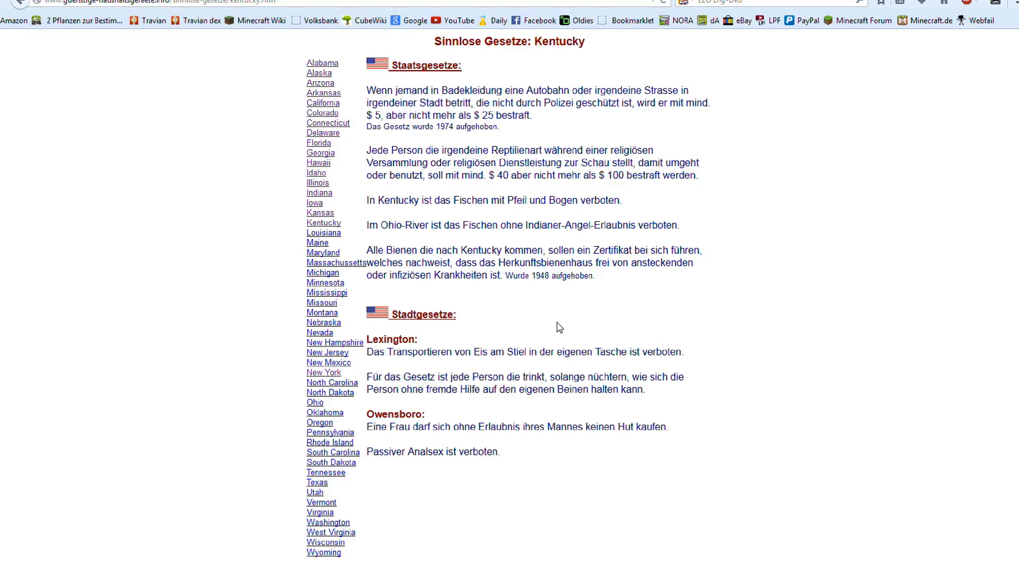
pyautogui.moveTo(510, 298)
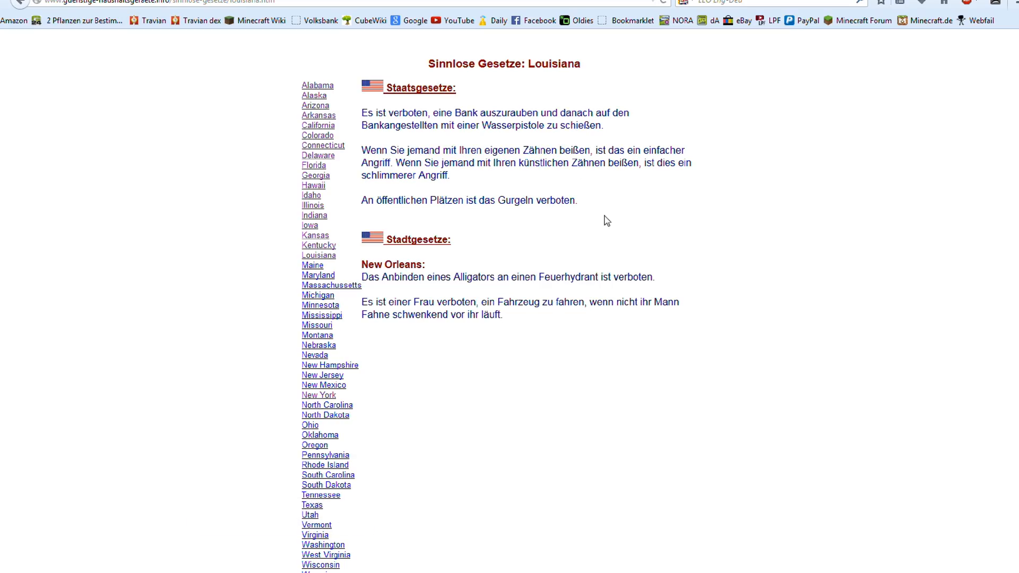
pyautogui.moveTo(605, 238)
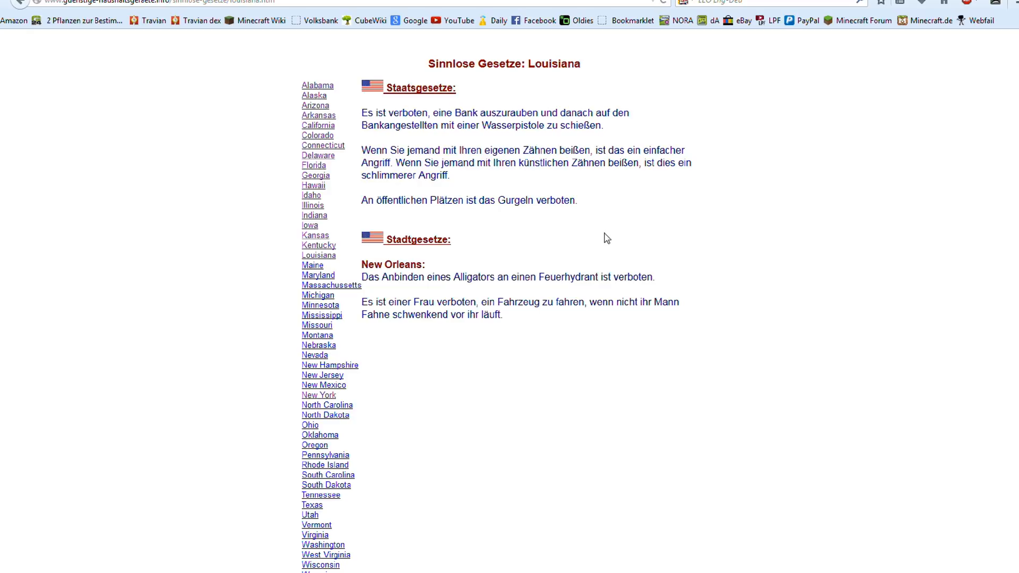
pyautogui.moveTo(414, 472)
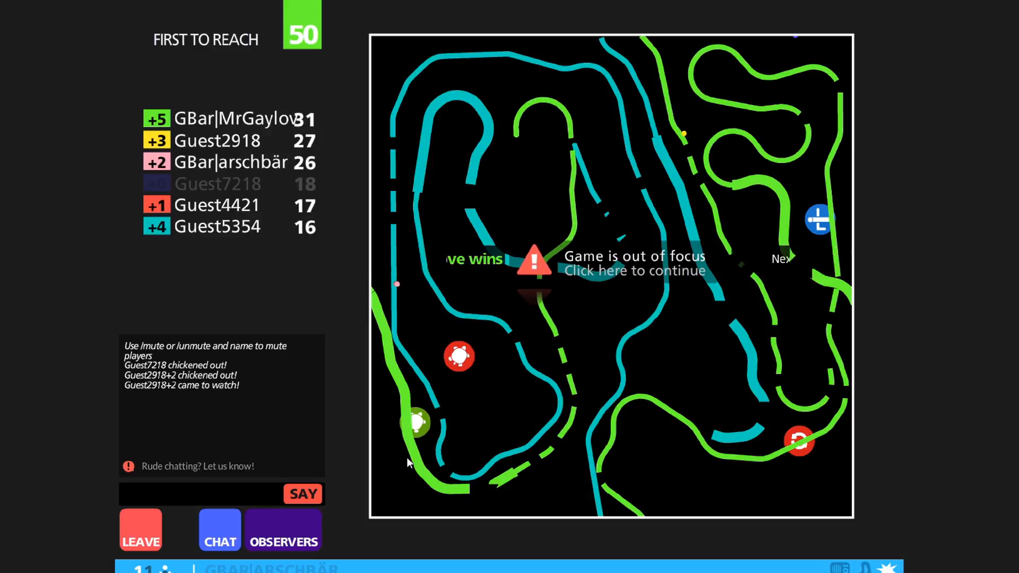
pyautogui.click(585, 266)
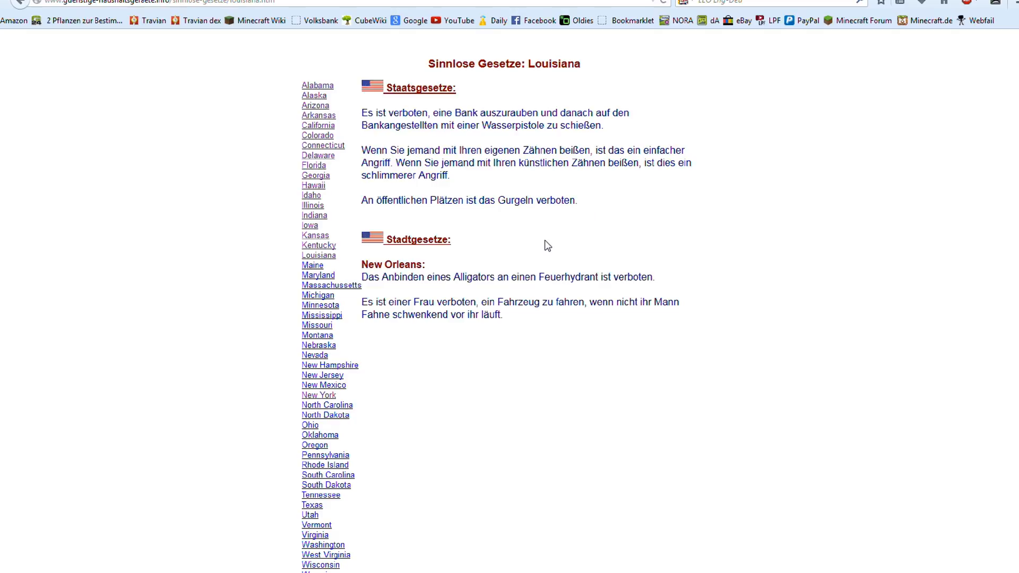
pyautogui.moveTo(545, 246)
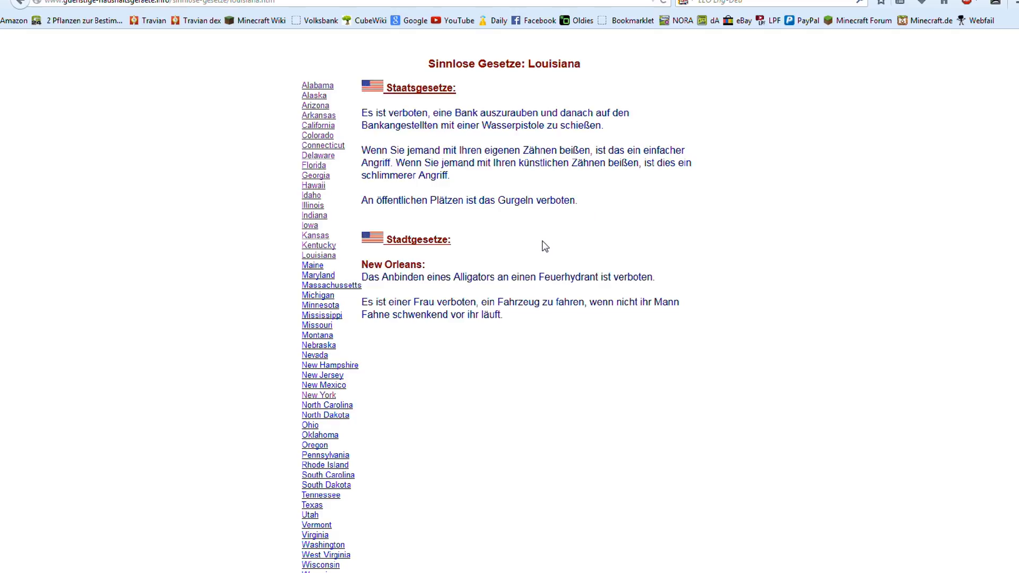
pyautogui.moveTo(569, 243)
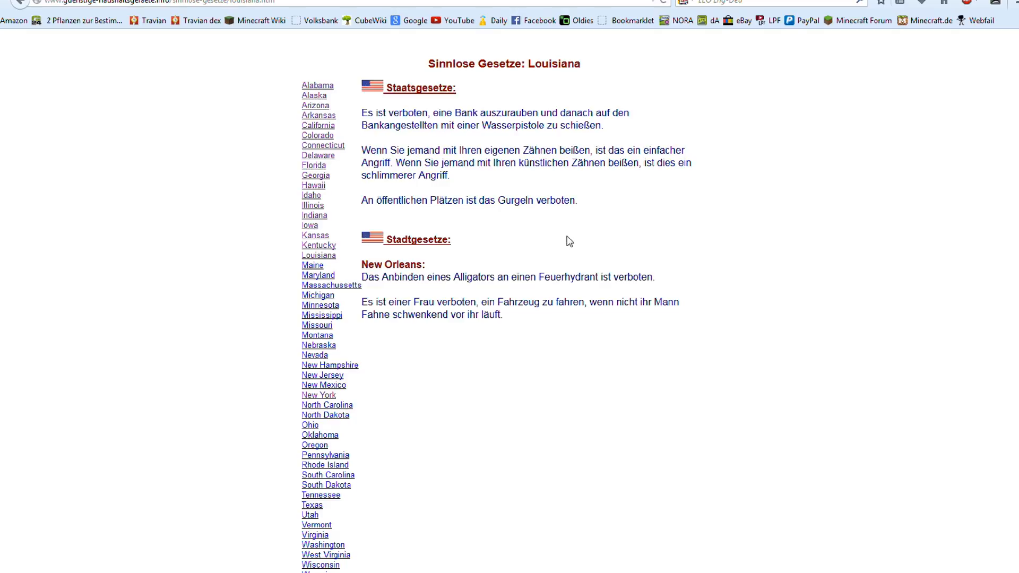
pyautogui.moveTo(573, 235)
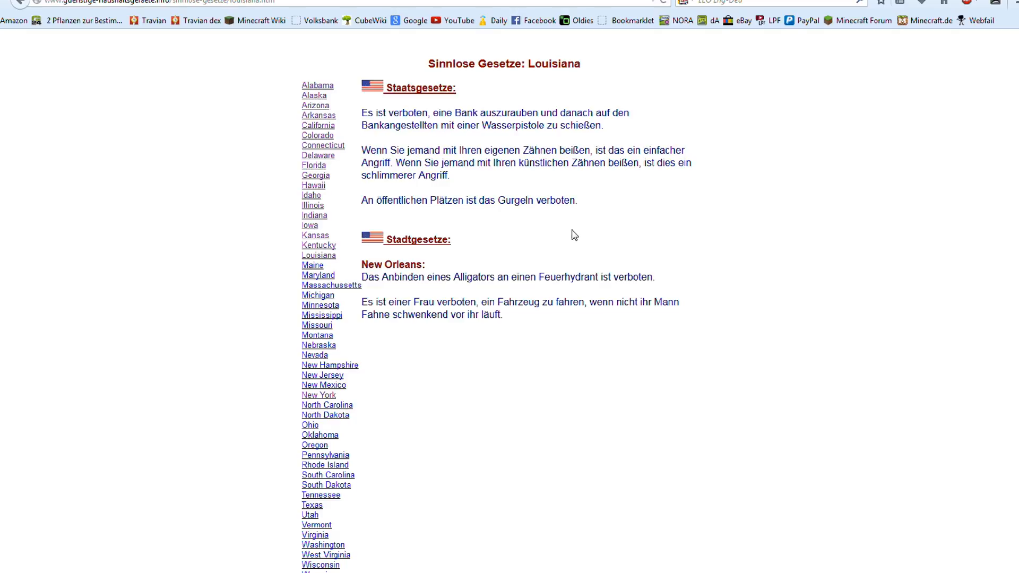
pyautogui.moveTo(523, 243)
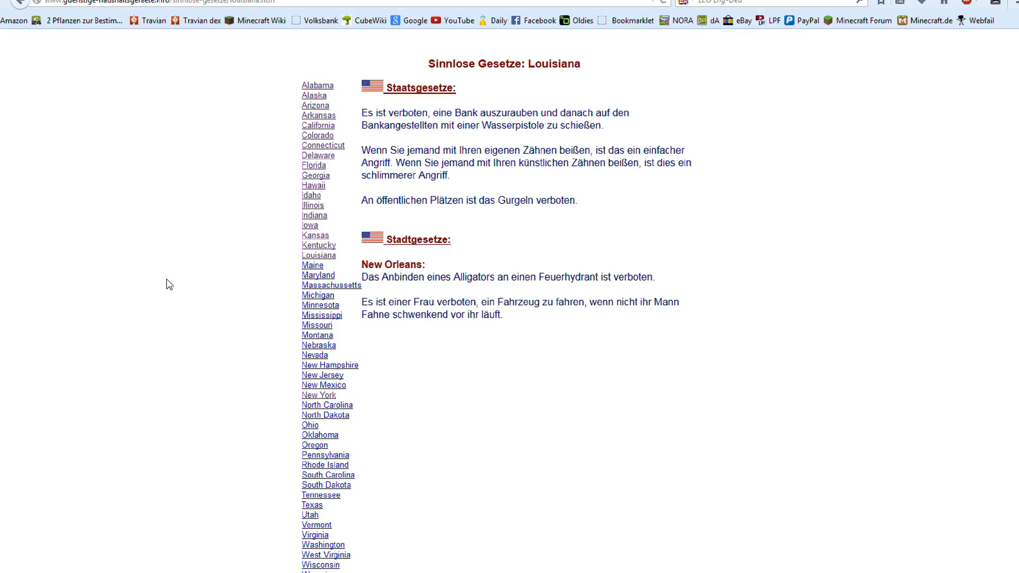
pyautogui.moveTo(160, 253)
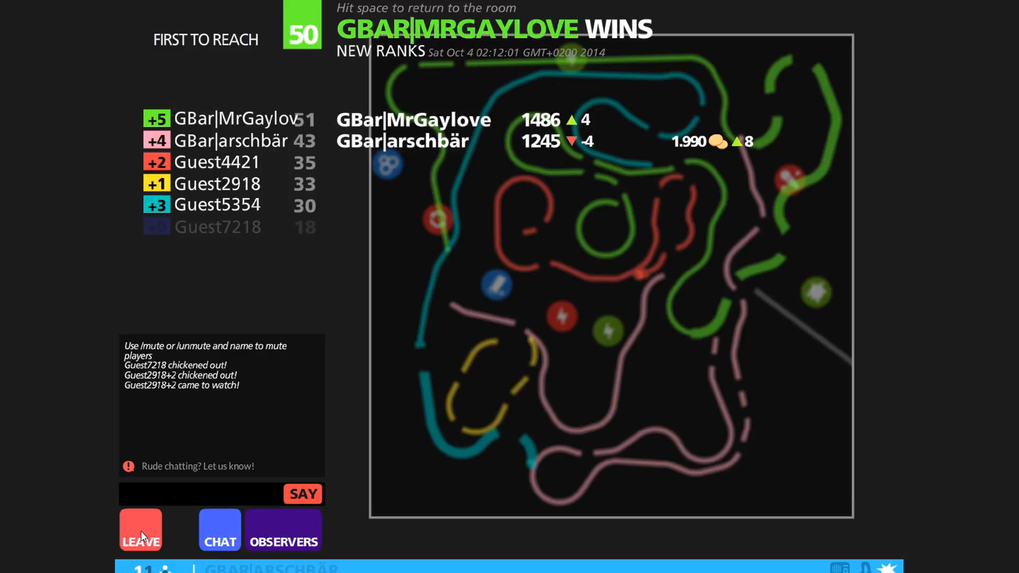
pyautogui.moveTo(147, 533)
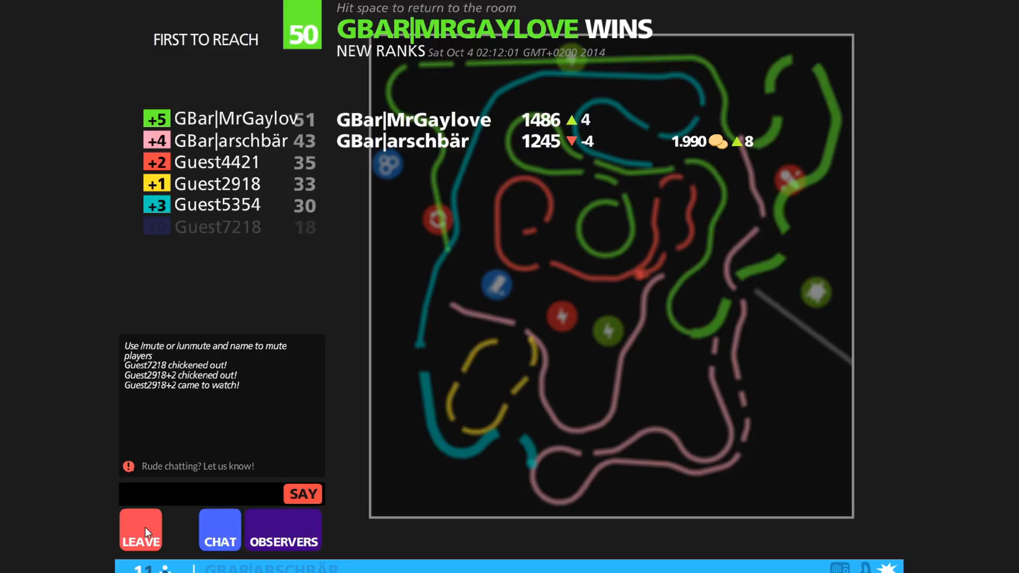
# - Leave the match results screen and return to Guest2918's Game room
pyautogui.press('space')
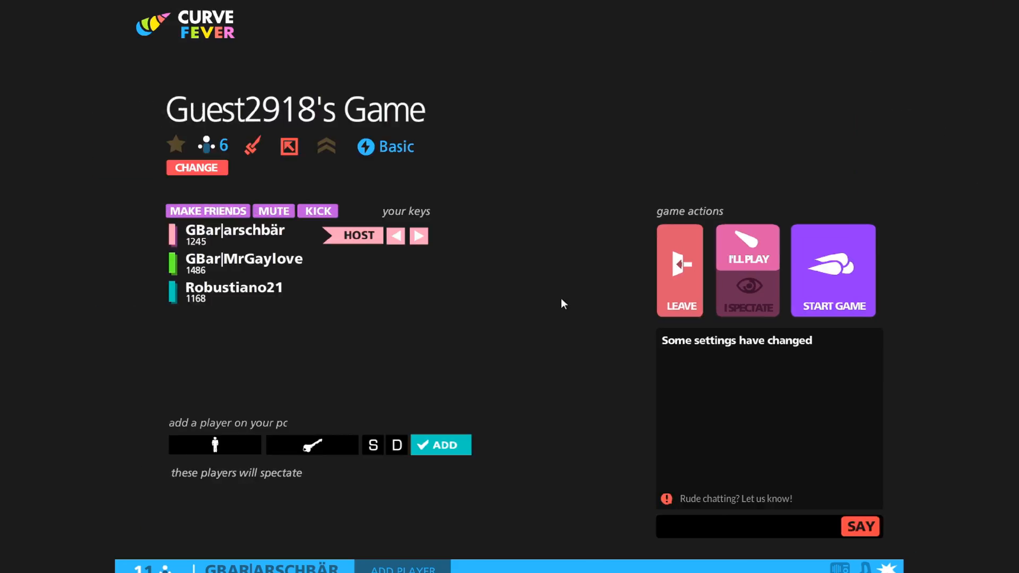